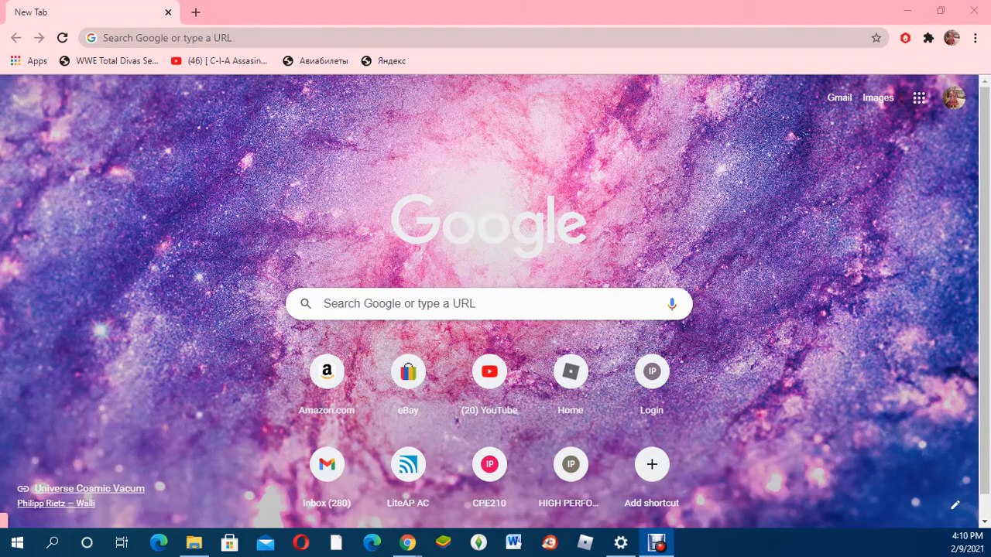
Load 192.168.2.1 in Chrome, replacing the first-typed 192.168.8.60 address
{"action": "left_click", "coordinate": [309, 37]}
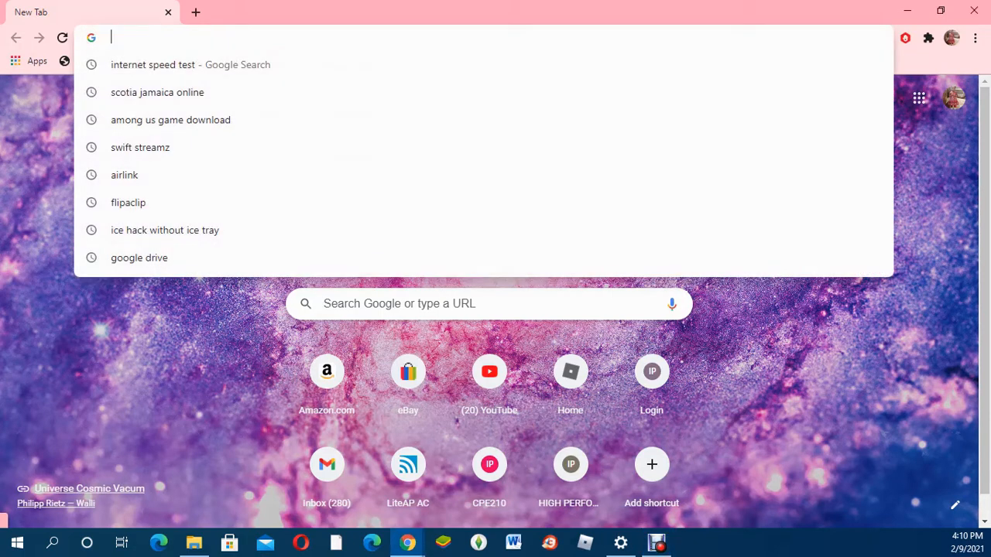
{"action": "type", "text": "192.168.8.60"}
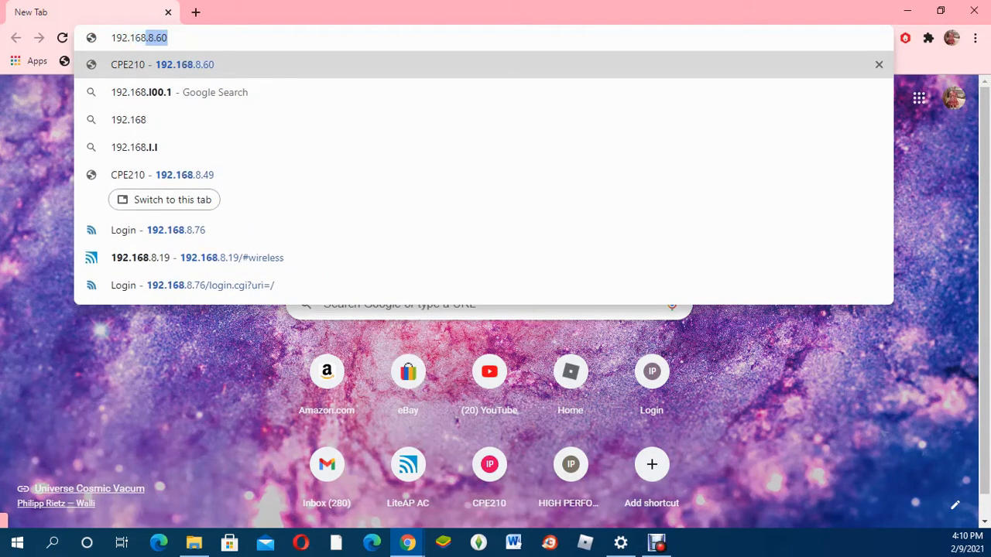
{"action": "type", "text": "192.168.2.1"}
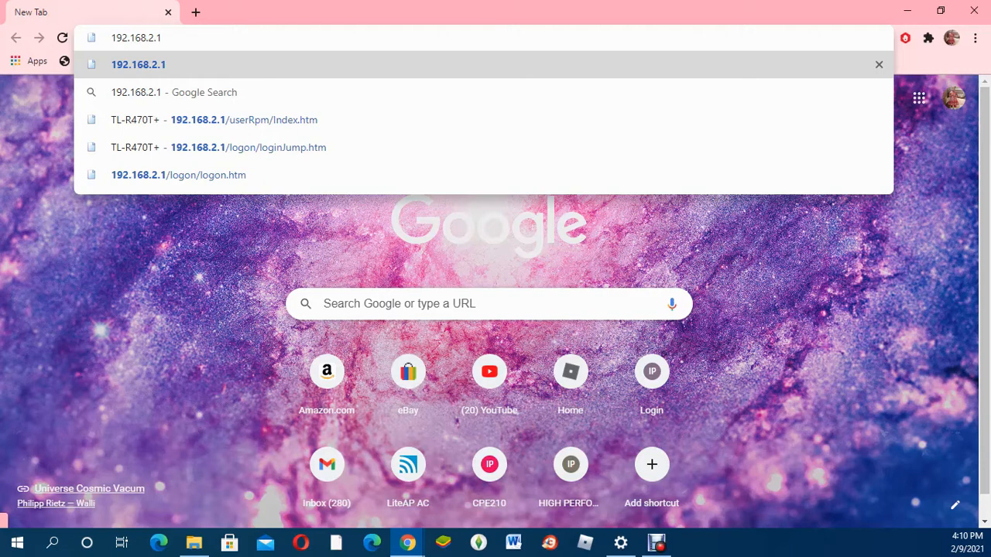
{"action": "left_click", "coordinate": [137, 64]}
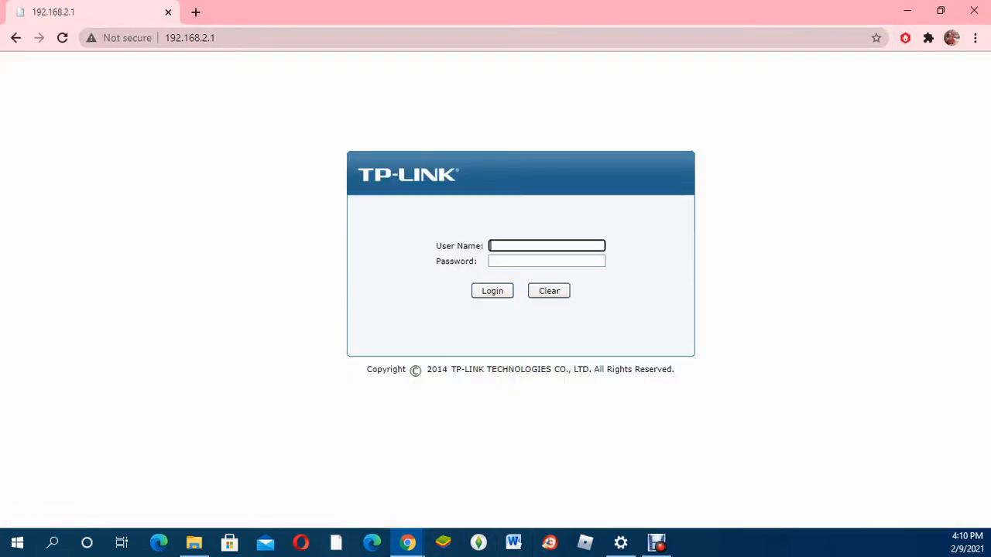
Log in with user name admin and its password to reach System Status
{"action": "type", "text": "admin"}
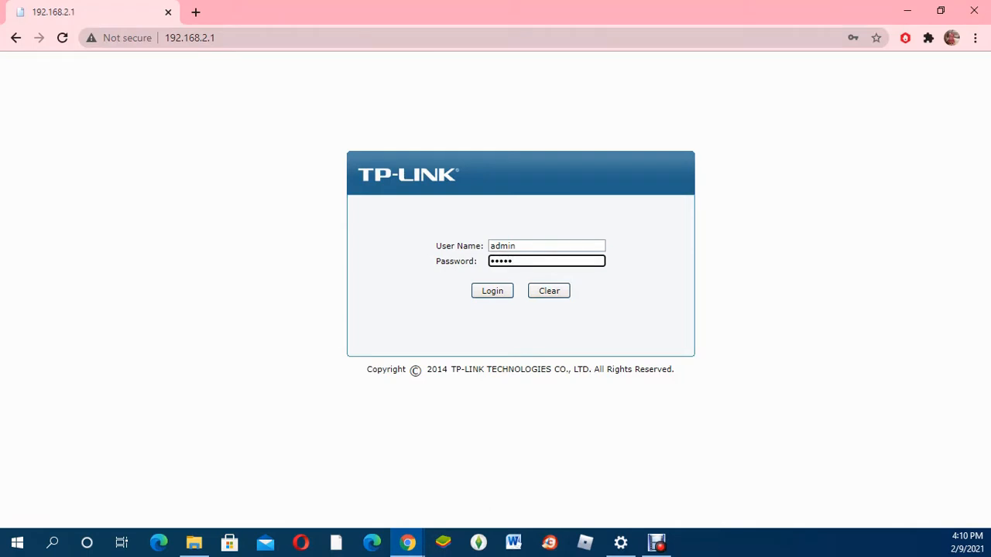
{"action": "left_click", "coordinate": [491, 291]}
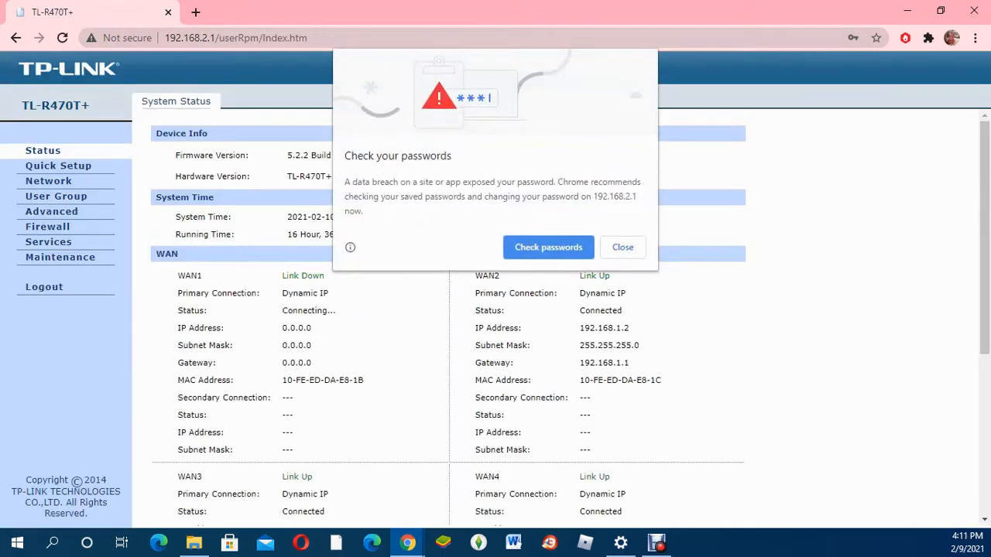
Dismiss the password breach warning and scroll System Status to check WAN1–WAN4
{"action": "left_click", "coordinate": [623, 247]}
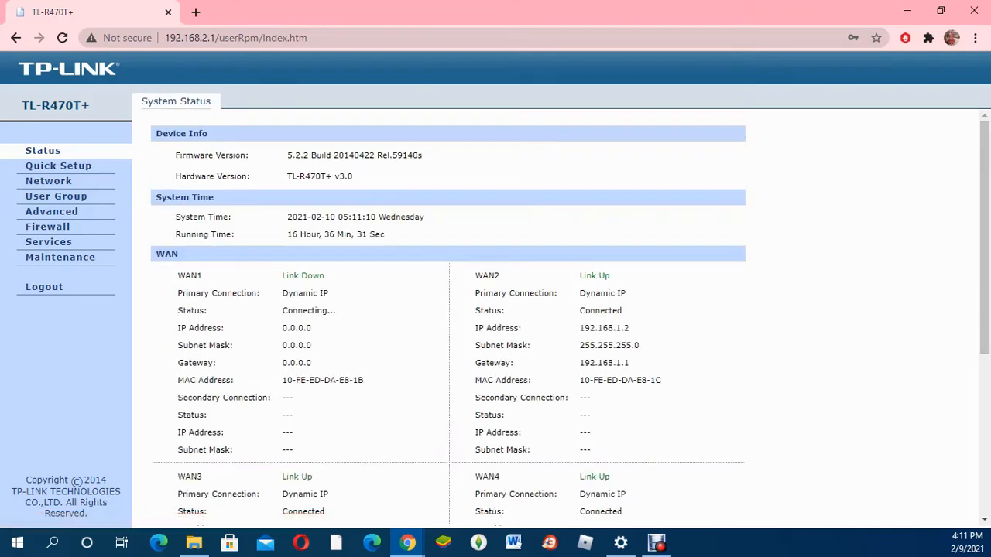
{"action": "scroll", "scroll_direction": "down", "scroll_amount": 3}
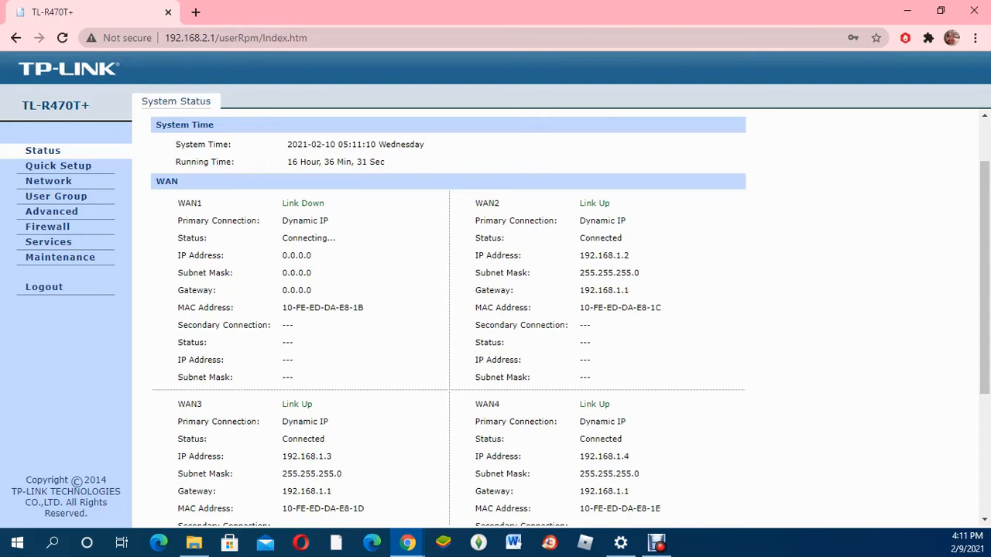
{"action": "scroll", "scroll_direction": "down", "scroll_amount": 3}
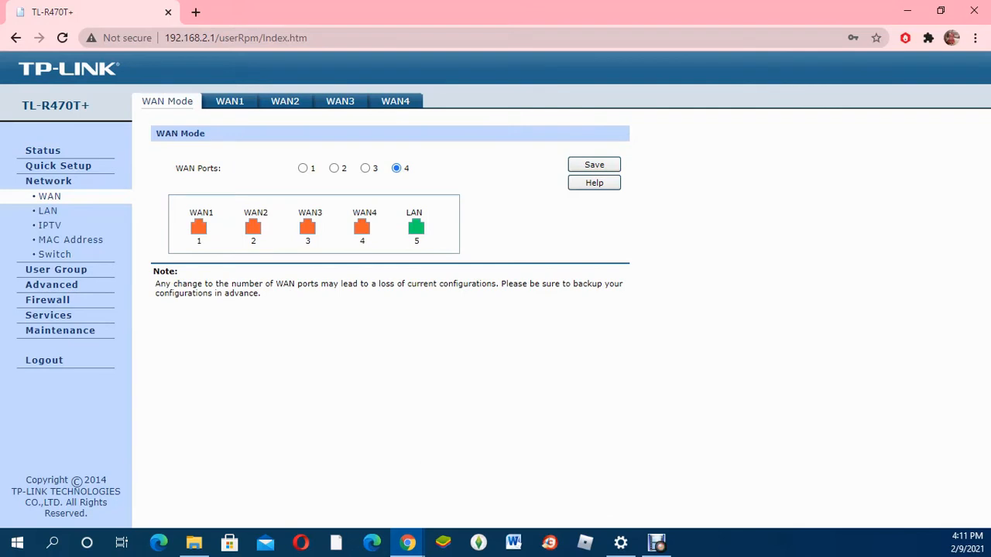
Preview the 2, 3, 1, 2 and 3 WAN port layouts, keep four, then view LAN settings
{"action": "left_click", "coordinate": [333, 168]}
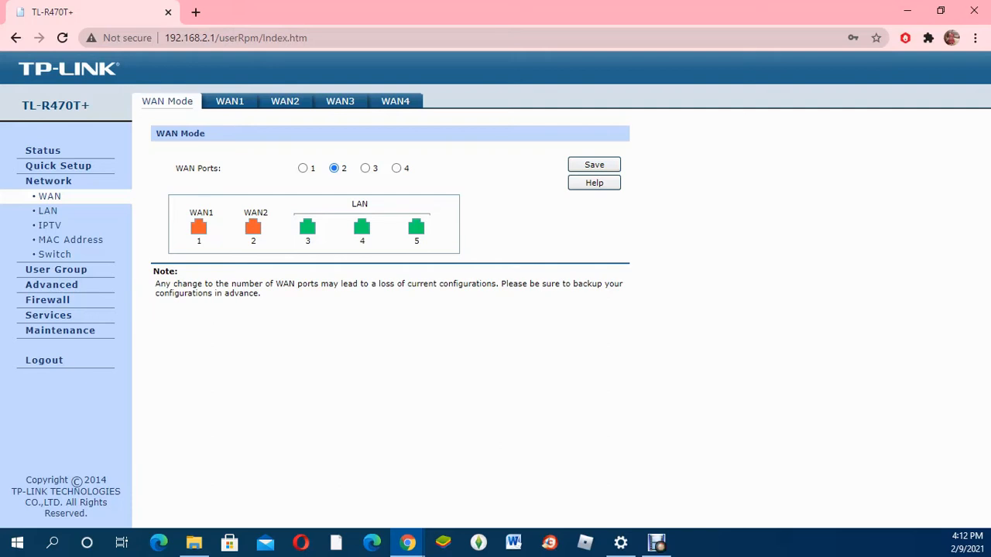
{"action": "left_click", "coordinate": [364, 168]}
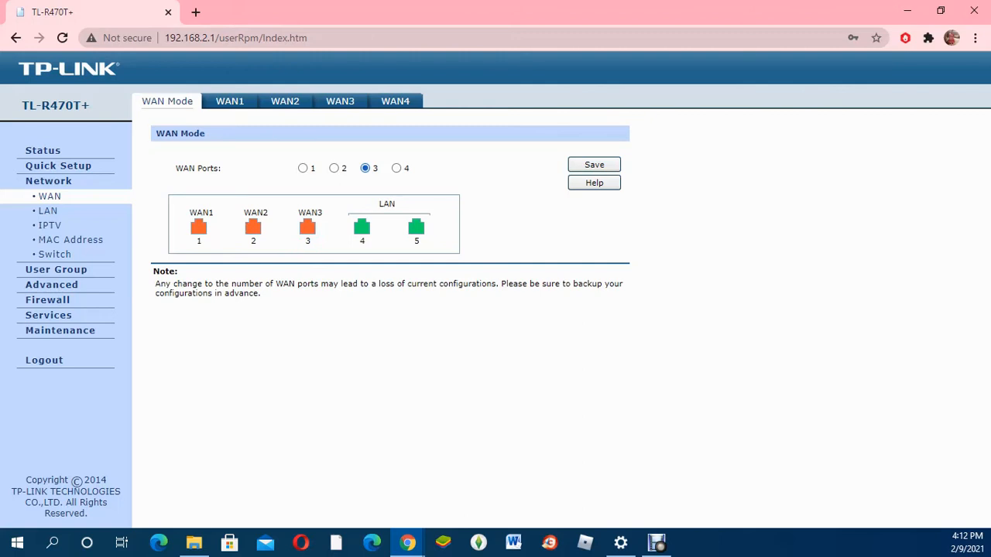
{"action": "left_click", "coordinate": [302, 168]}
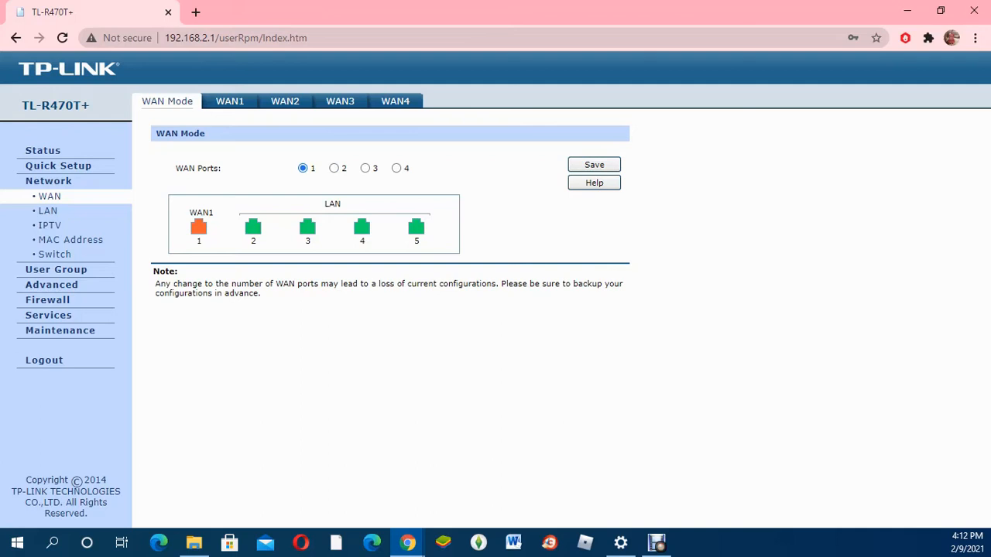
{"action": "left_click", "coordinate": [333, 168]}
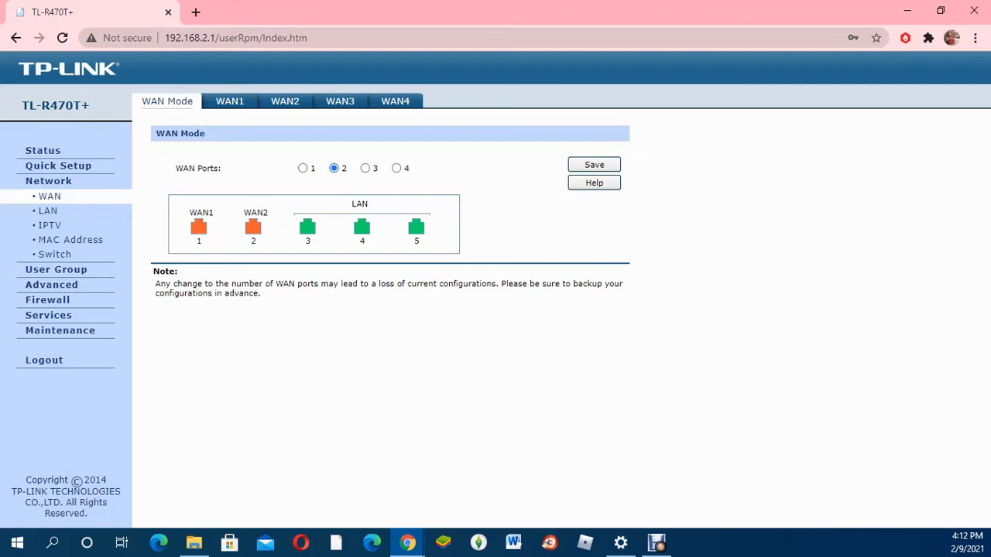
{"action": "left_click", "coordinate": [365, 168]}
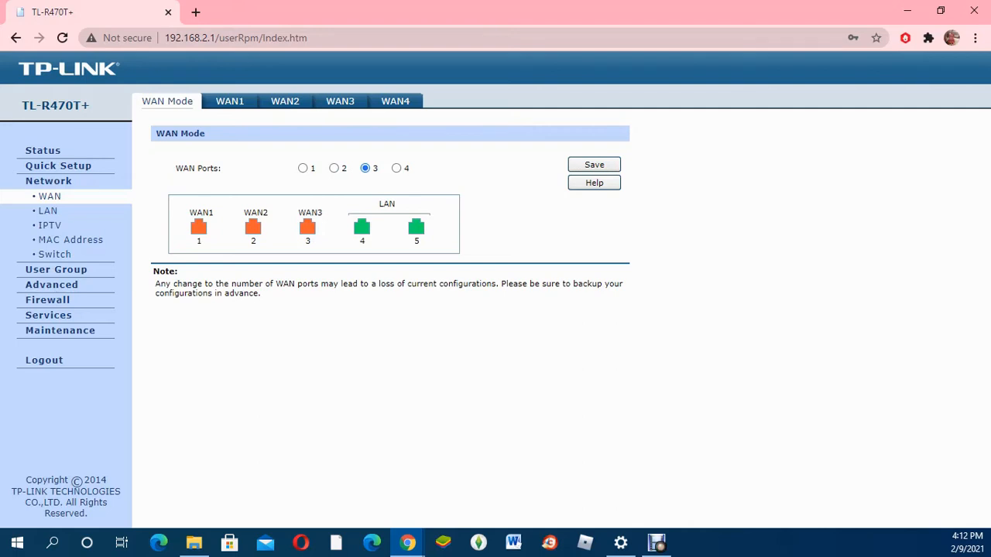
{"action": "left_click", "coordinate": [395, 168]}
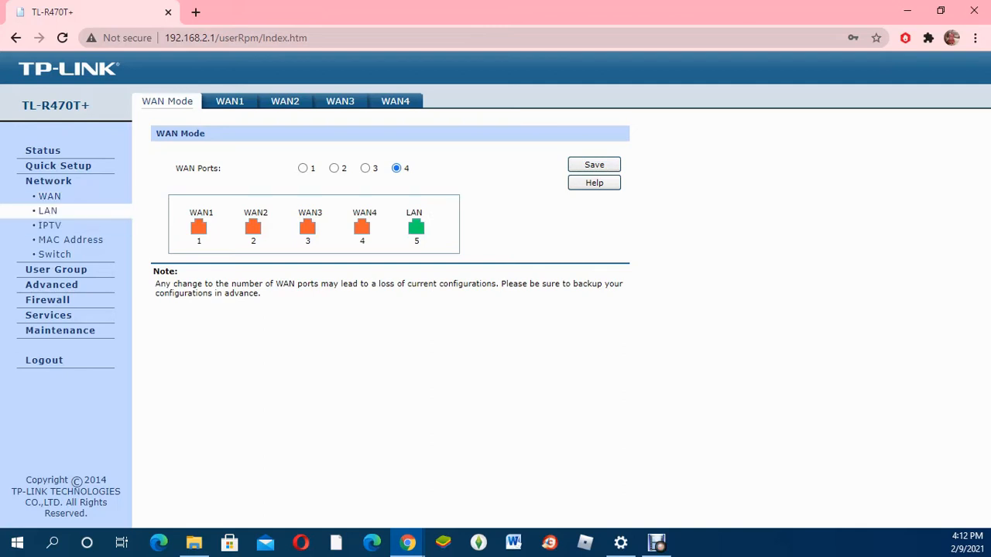
{"action": "left_click", "coordinate": [47, 210]}
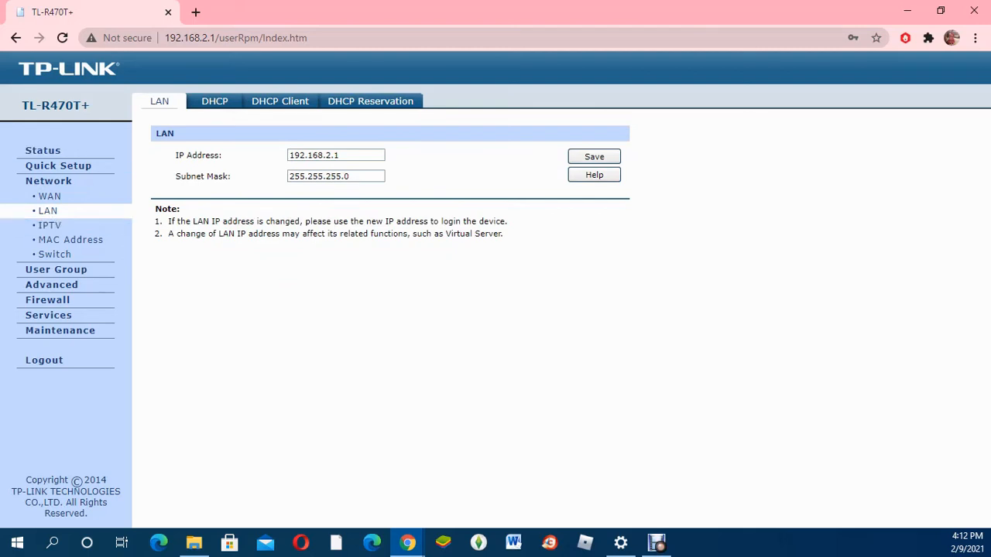
Dismiss the extension warning and tour IPTV, MAC Address and Switch pages, ending at NAT
{"action": "left_click", "coordinate": [335, 155]}
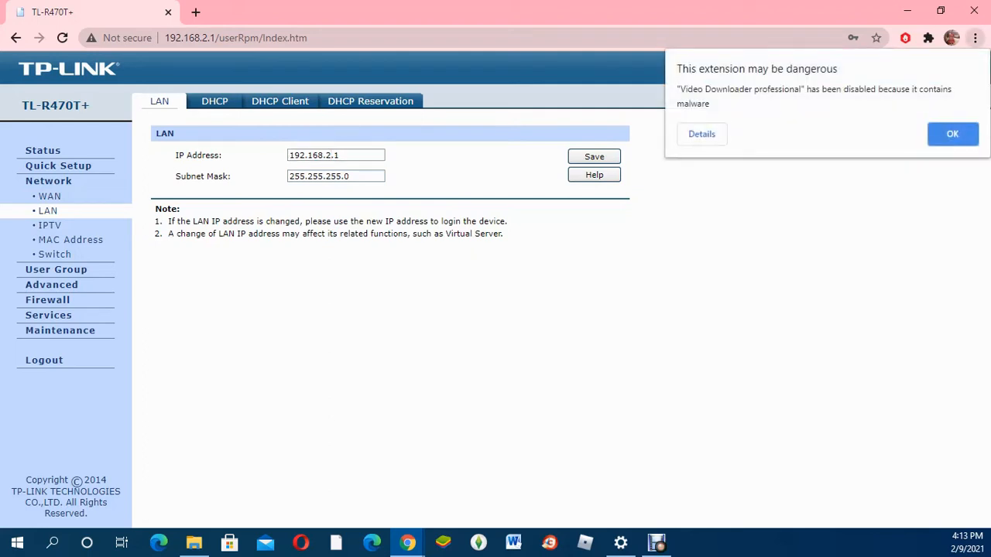
{"action": "left_click", "coordinate": [952, 134]}
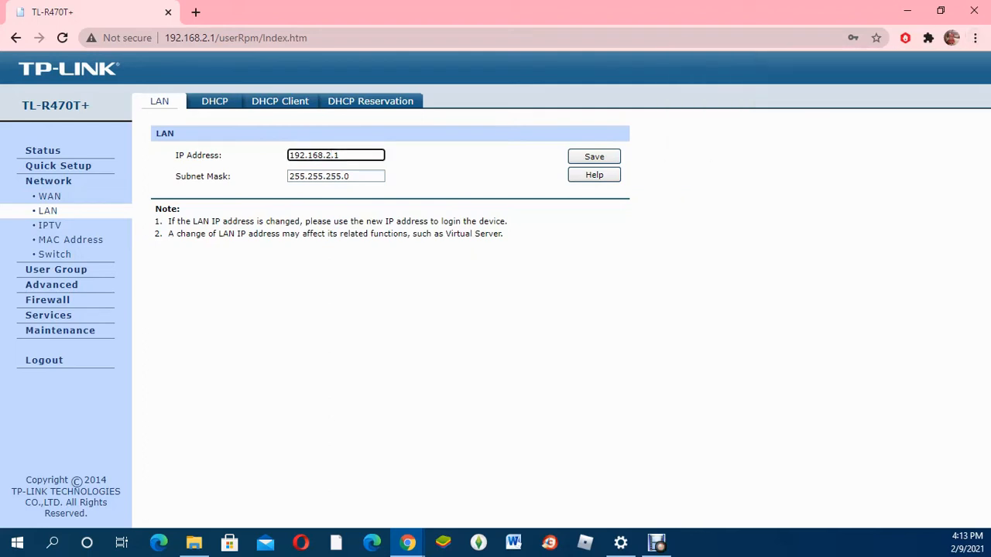
{"action": "left_click", "coordinate": [49, 225]}
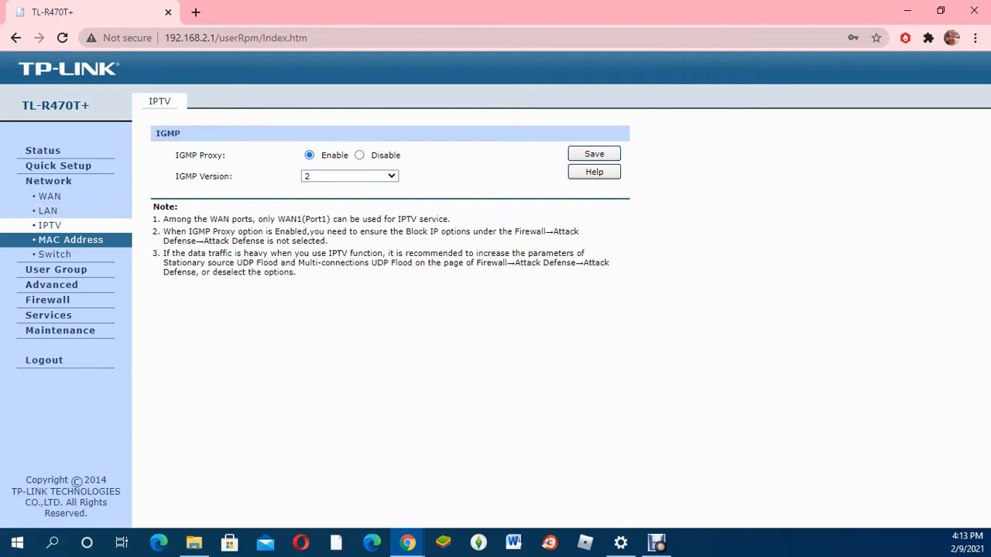
{"action": "left_click", "coordinate": [71, 239]}
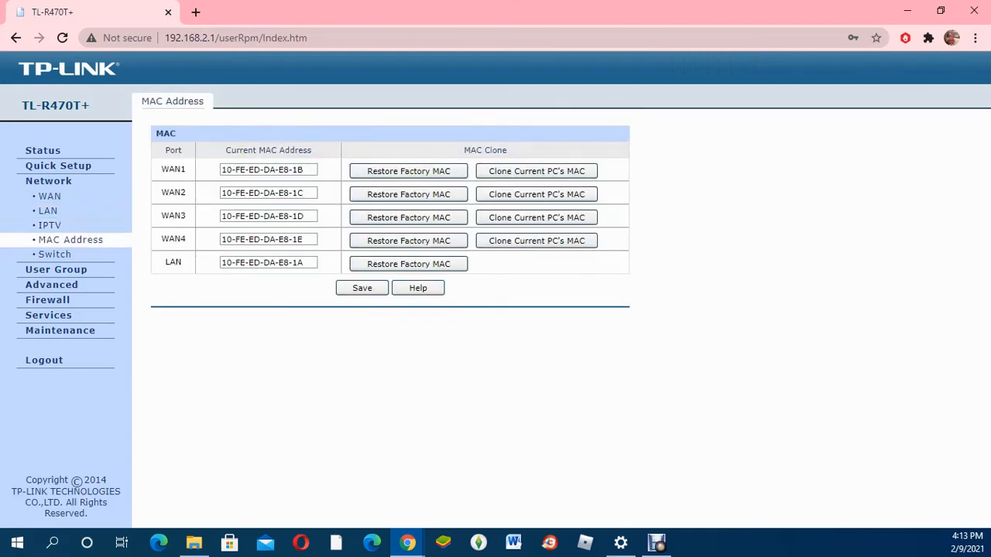
{"action": "left_click", "coordinate": [54, 254]}
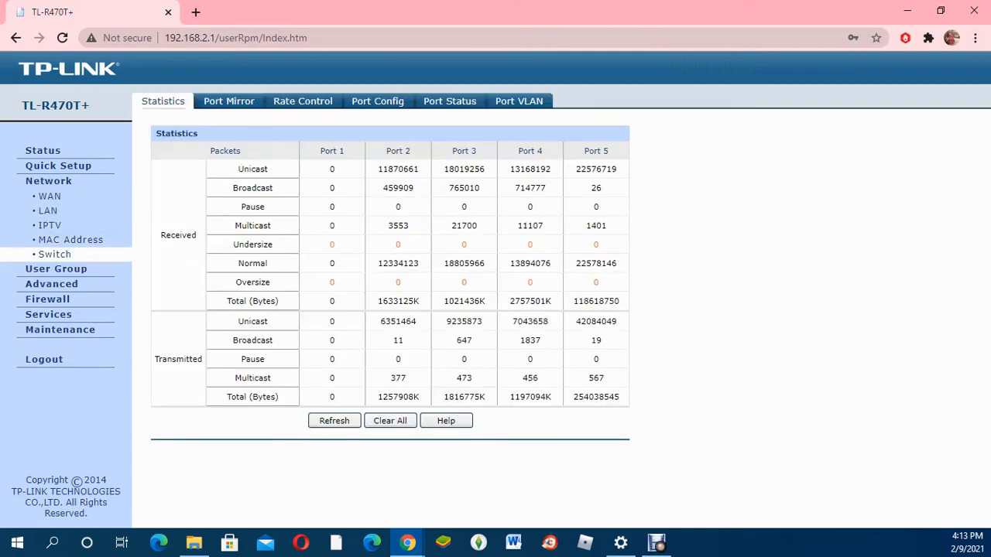
{"action": "left_click", "coordinate": [47, 226]}
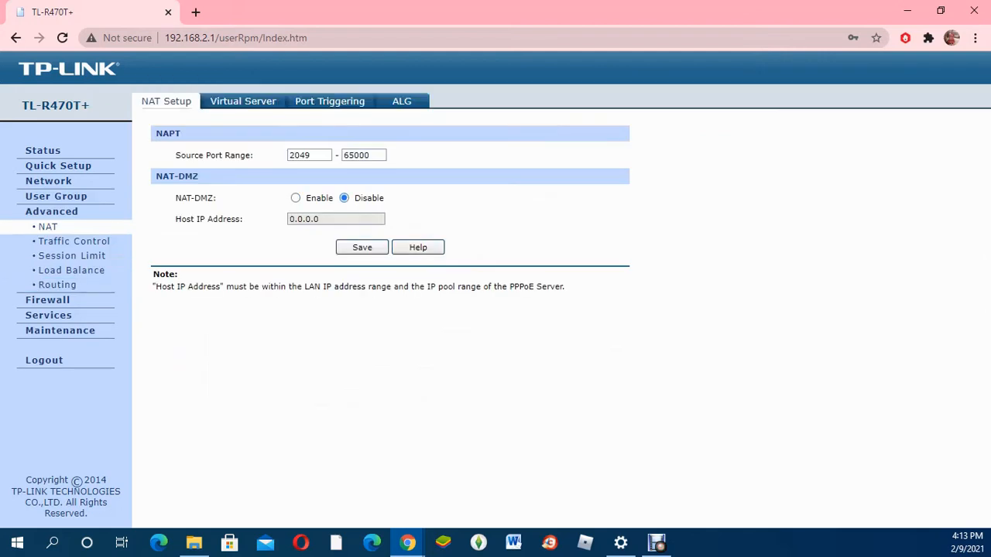
On Load Balance, tick then untick Application Optimized Routing, leaving both options off
{"action": "left_click", "coordinate": [72, 270]}
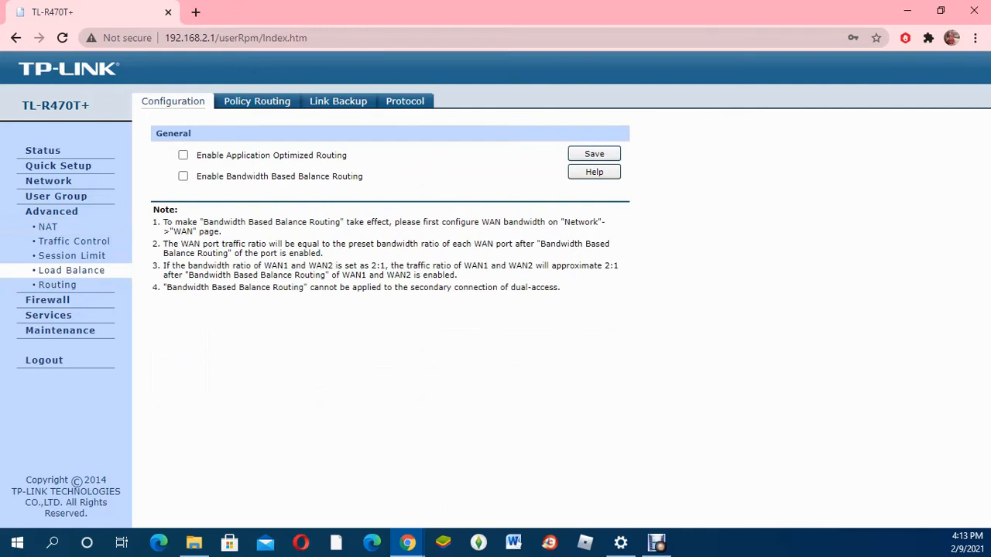
{"action": "left_click", "coordinate": [183, 155]}
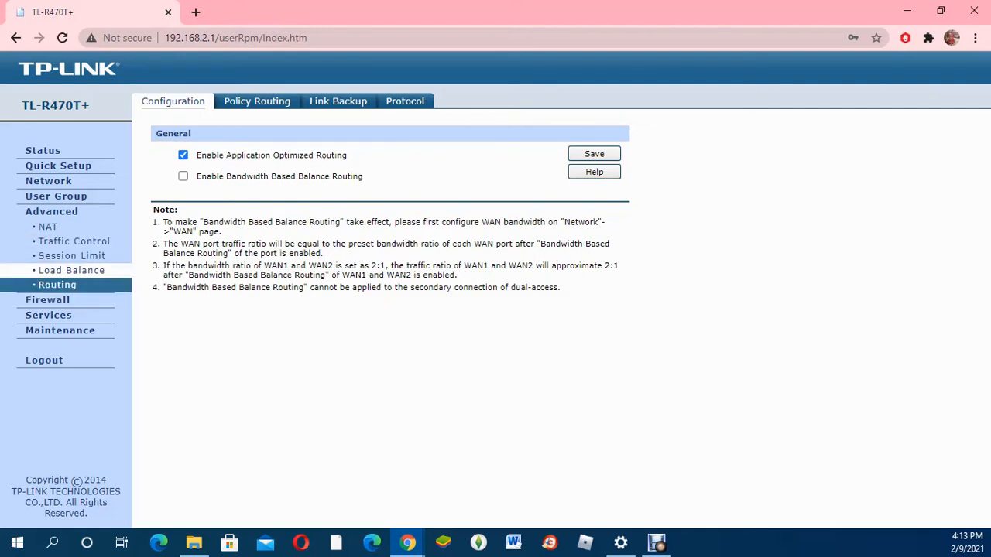
{"action": "left_click", "coordinate": [183, 155]}
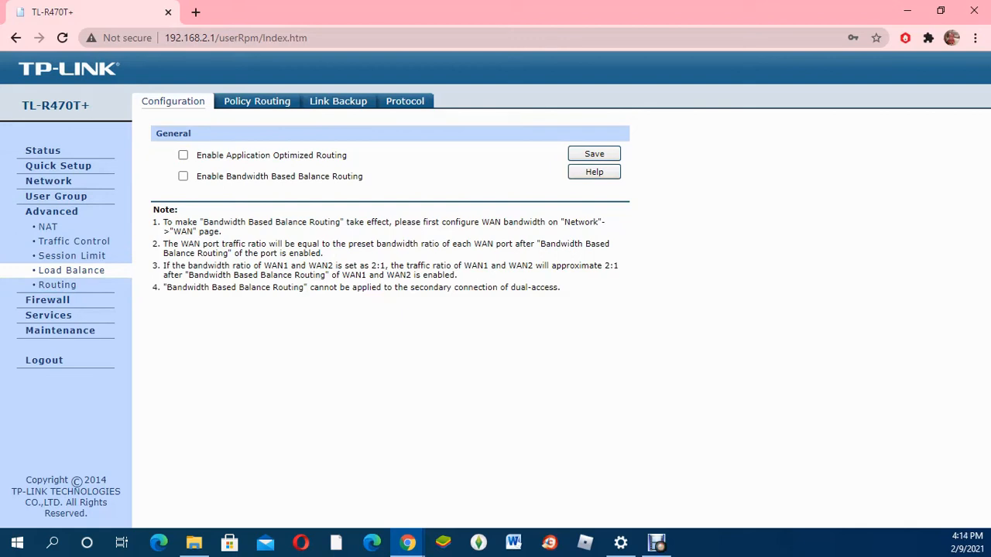
{"action": "left_click", "coordinate": [256, 101]}
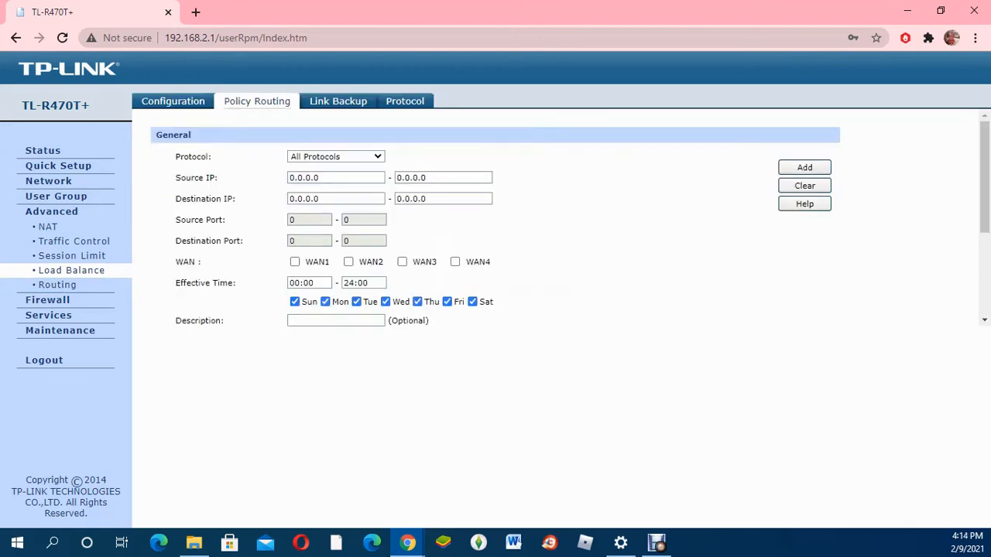
Flip through Link Backup, Protocol, Link Backup and Policy Routing tabs, then leave Load Balance
{"action": "left_click", "coordinate": [337, 100]}
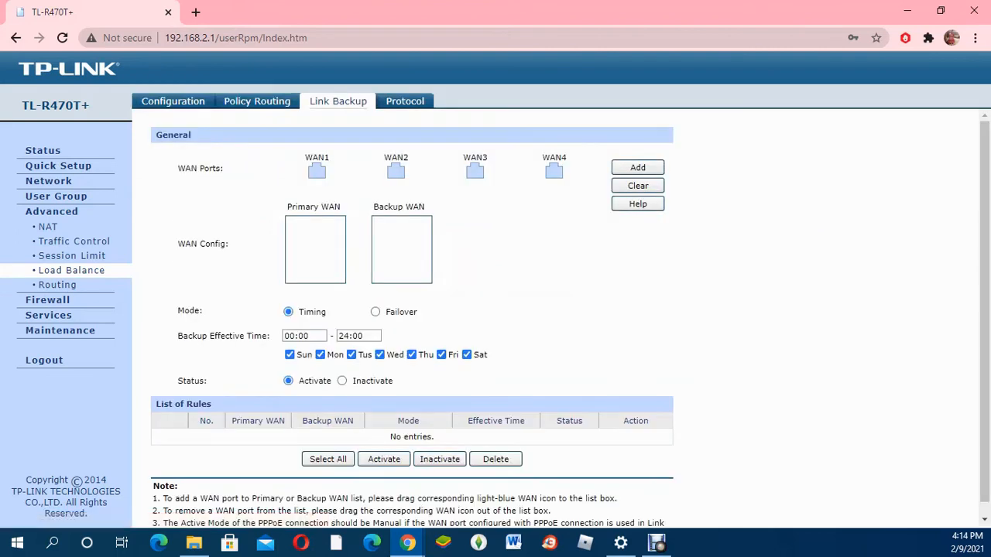
{"action": "left_click", "coordinate": [404, 101]}
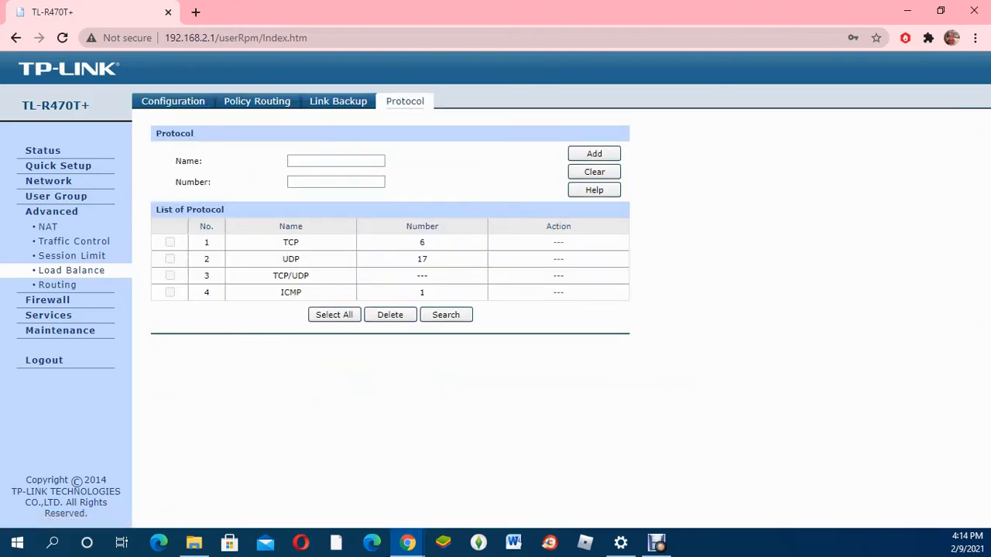
{"action": "left_click", "coordinate": [338, 101]}
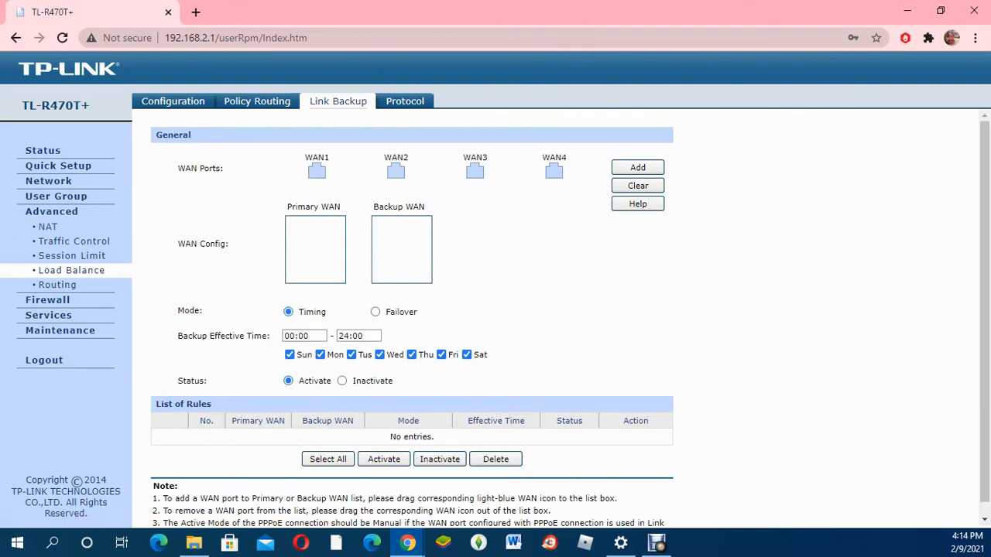
{"action": "left_click", "coordinate": [256, 101]}
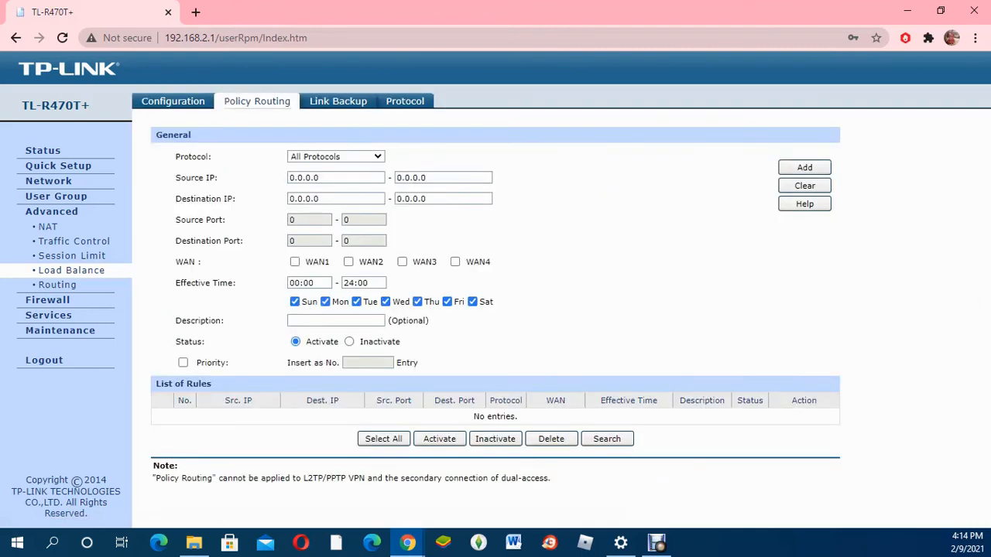
{"action": "left_click", "coordinate": [56, 284]}
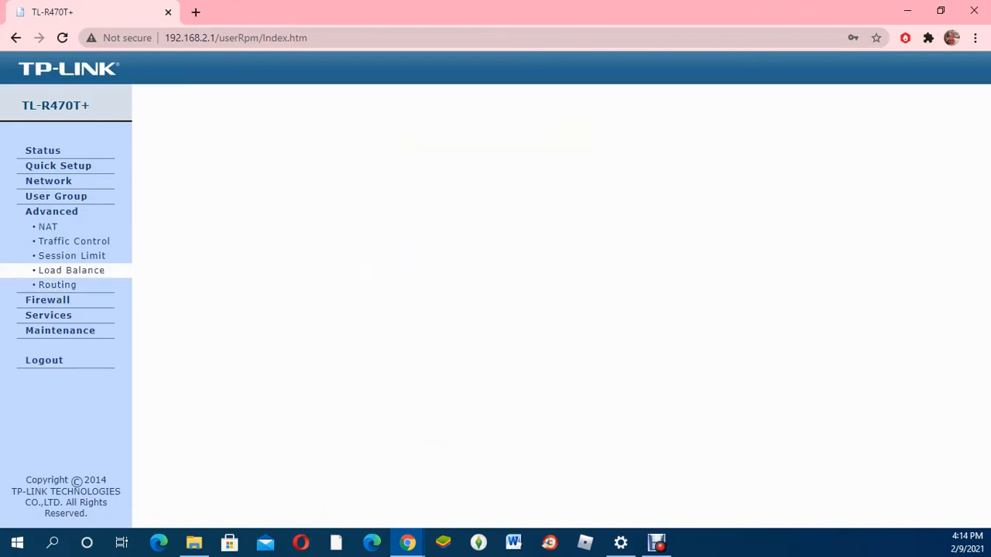
Check the WAN Mode page shows four ports, then return to System Status
{"action": "left_click", "coordinate": [71, 270]}
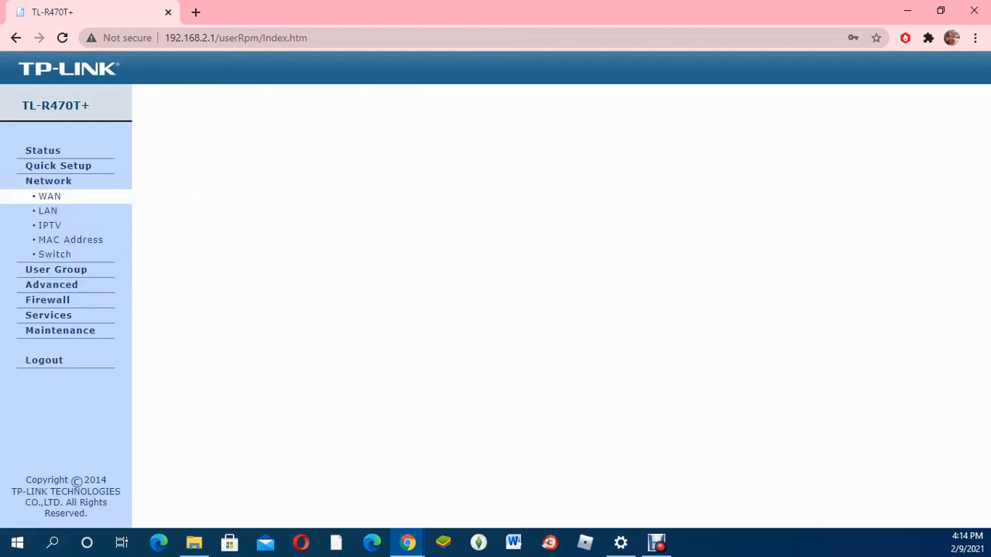
{"action": "left_click", "coordinate": [49, 196]}
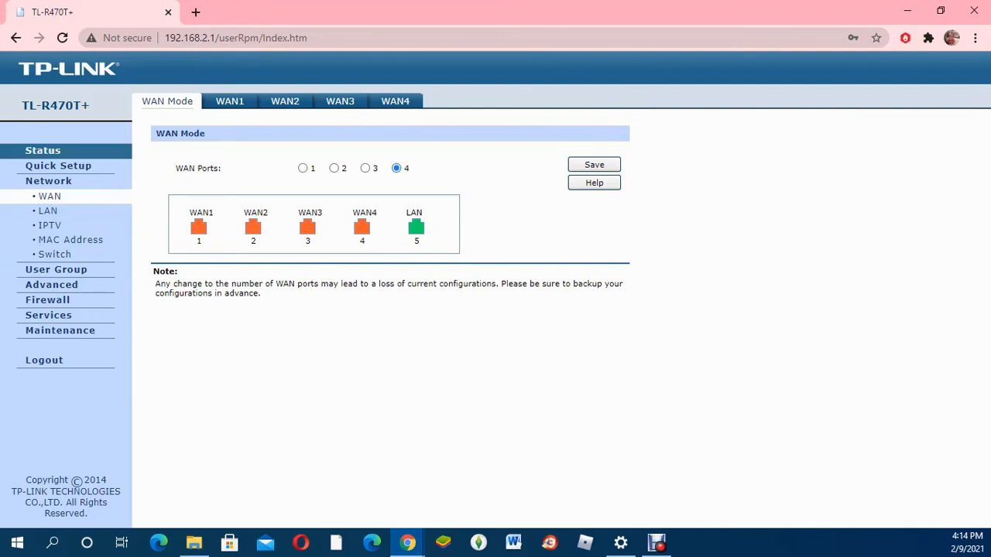
{"action": "left_click", "coordinate": [43, 151]}
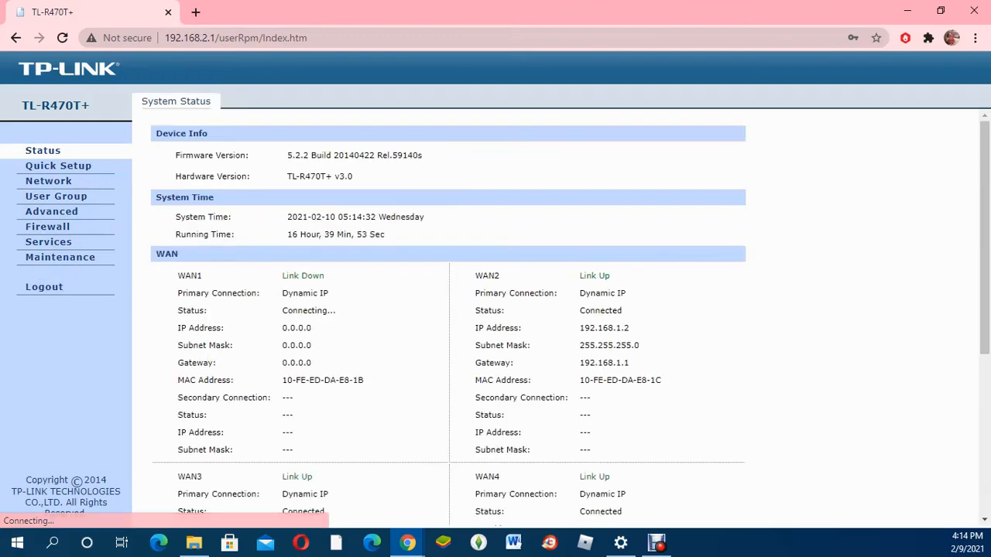
{"action": "scroll", "scroll_direction": "down", "scroll_amount": 3}
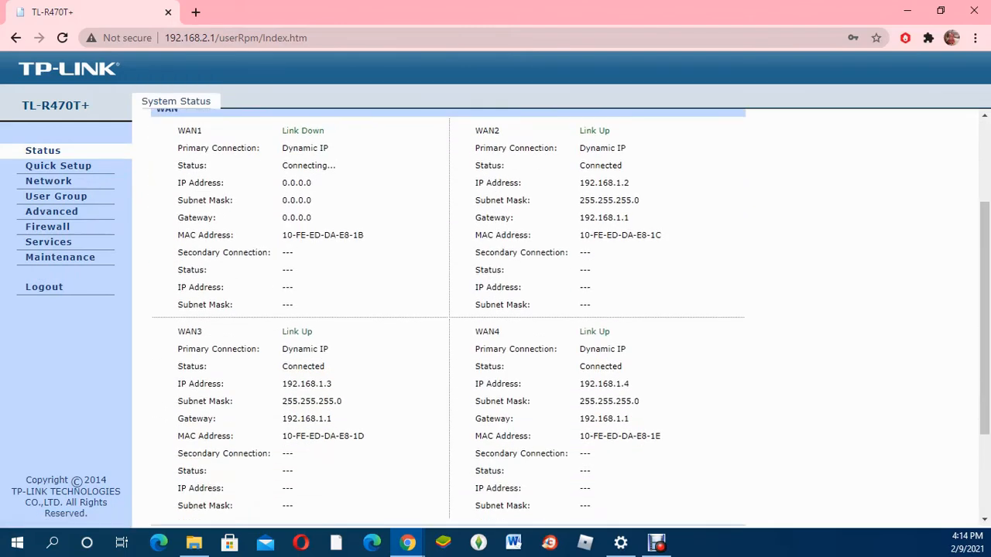
{"action": "scroll", "scroll_direction": "up", "scroll_amount": 3}
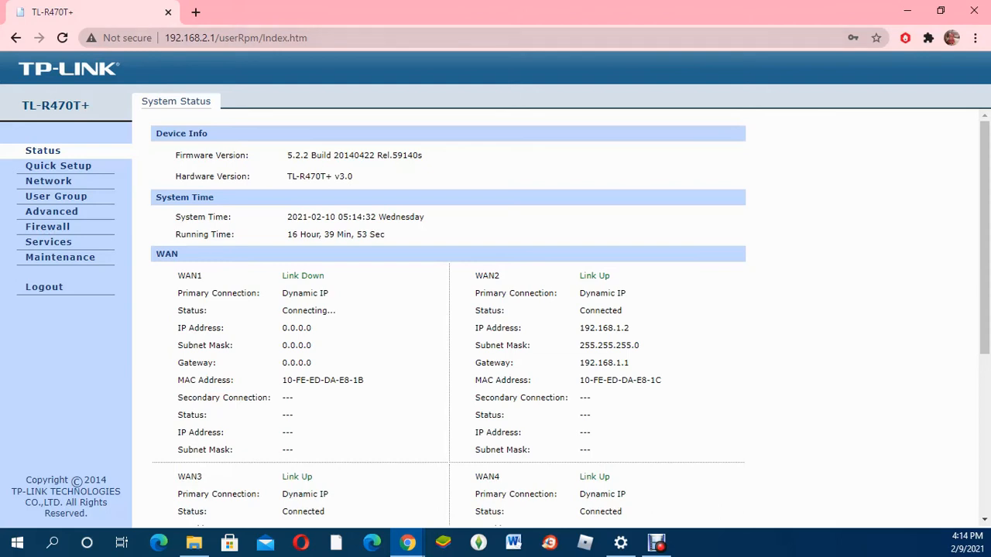
{"action": "scroll", "scroll_direction": "down", "scroll_amount": 3}
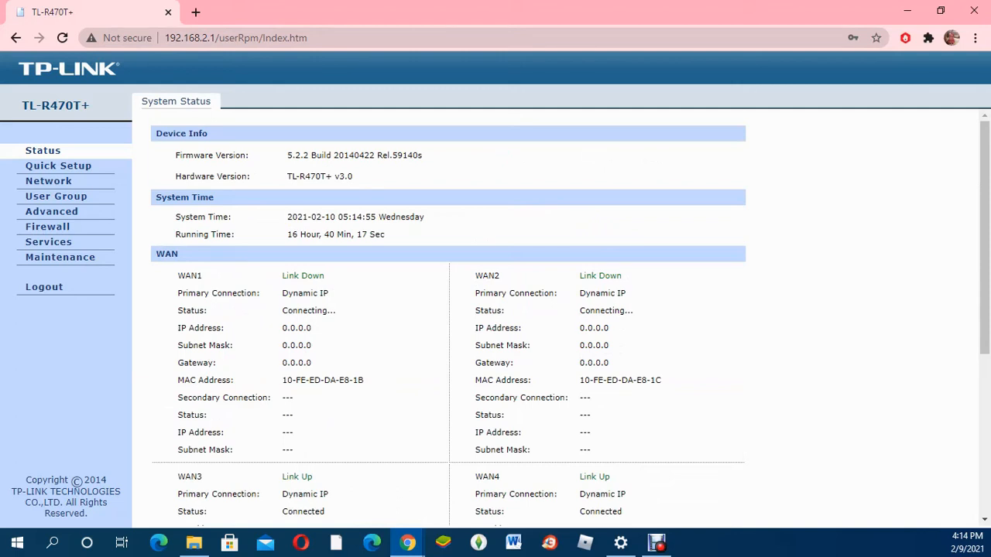
{"action": "scroll", "scroll_direction": "down", "scroll_amount": 3}
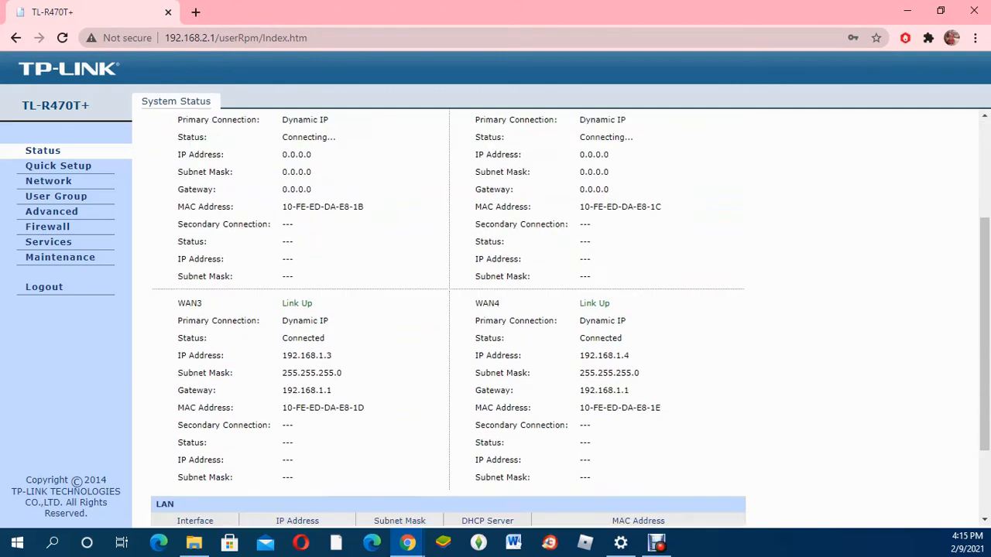
{"action": "scroll", "scroll_direction": "down", "scroll_amount": 3}
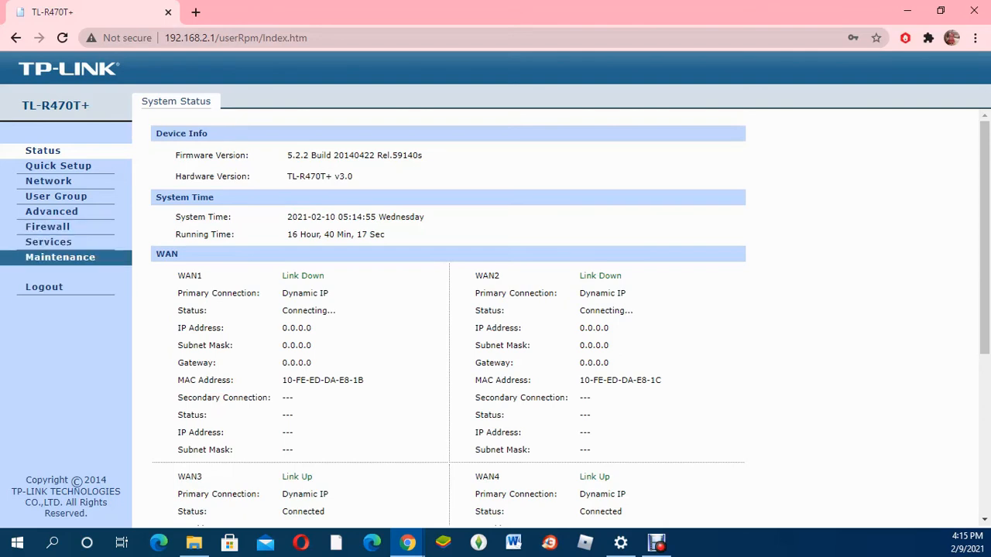
View the Anti ARP Spoofing firewall page, then return to the four-port WAN Mode page
{"action": "left_click", "coordinate": [59, 257]}
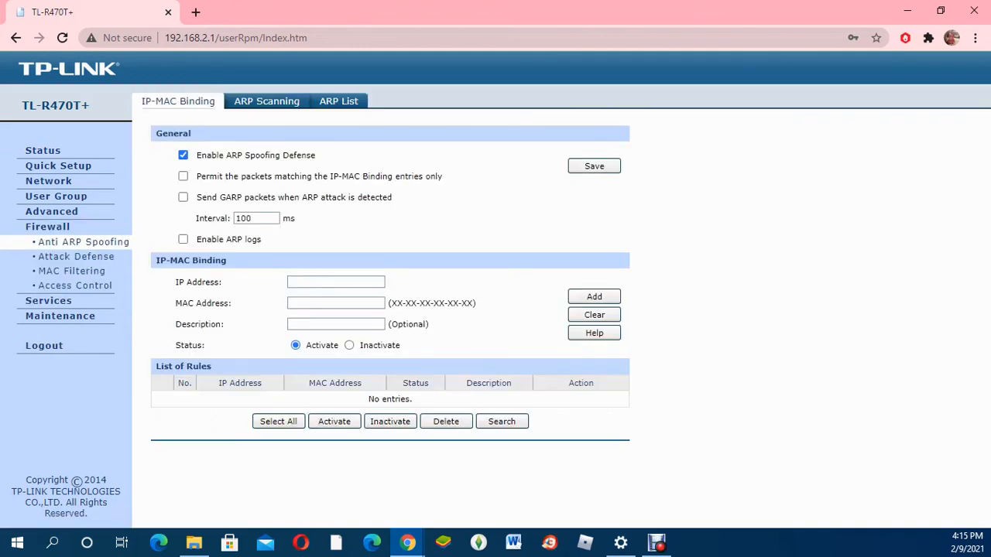
{"action": "left_click", "coordinate": [52, 210]}
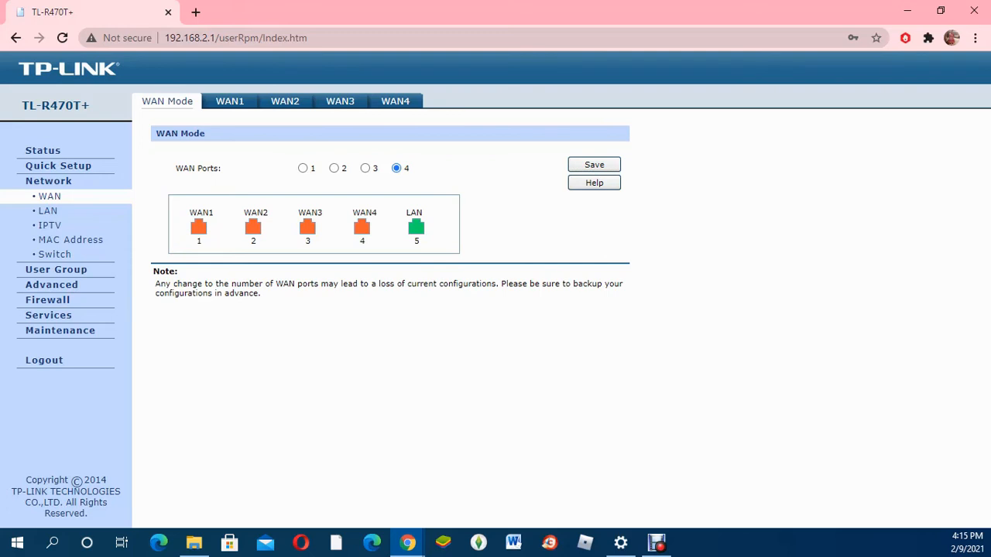
{"action": "left_click", "coordinate": [593, 164]}
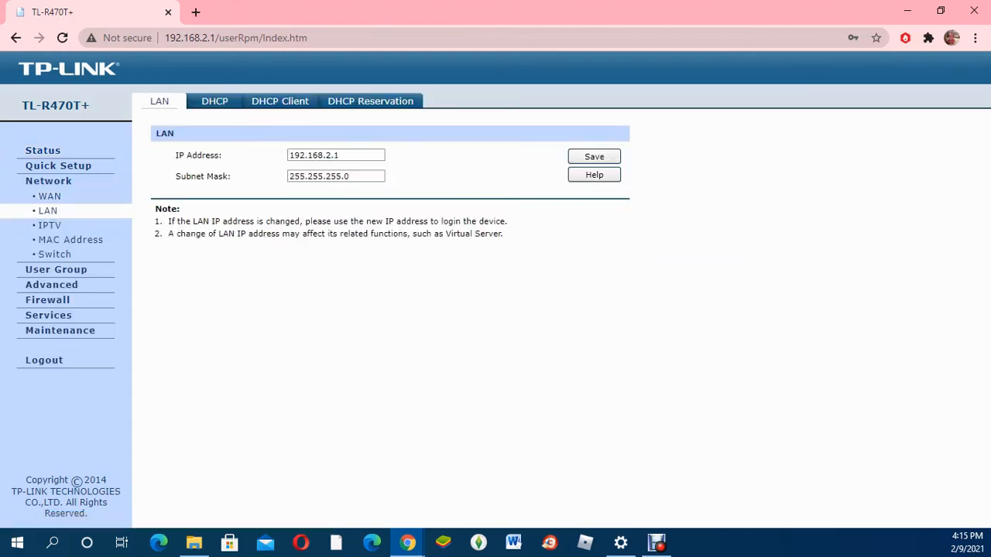
{"action": "left_click", "coordinate": [335, 155]}
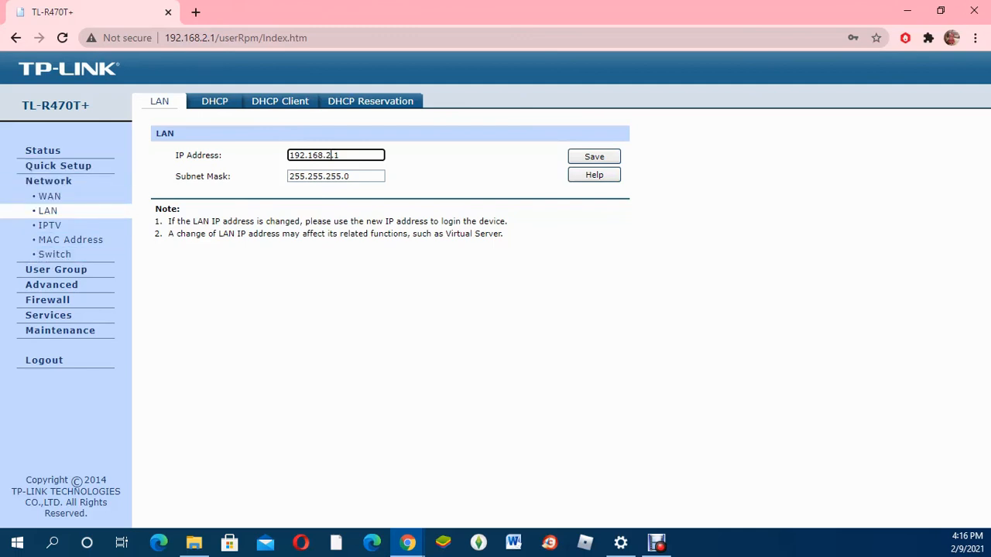
{"action": "left_click", "coordinate": [48, 196]}
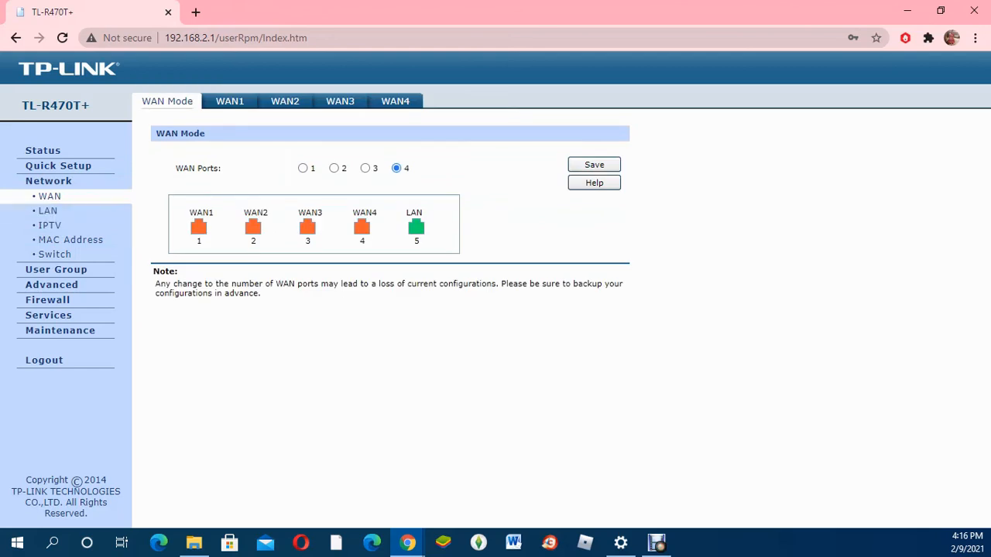
Cycle WAN Ports through 1, 2, 3 and back to 4, then go to Advanced > Load Balance
{"action": "left_click", "coordinate": [302, 167]}
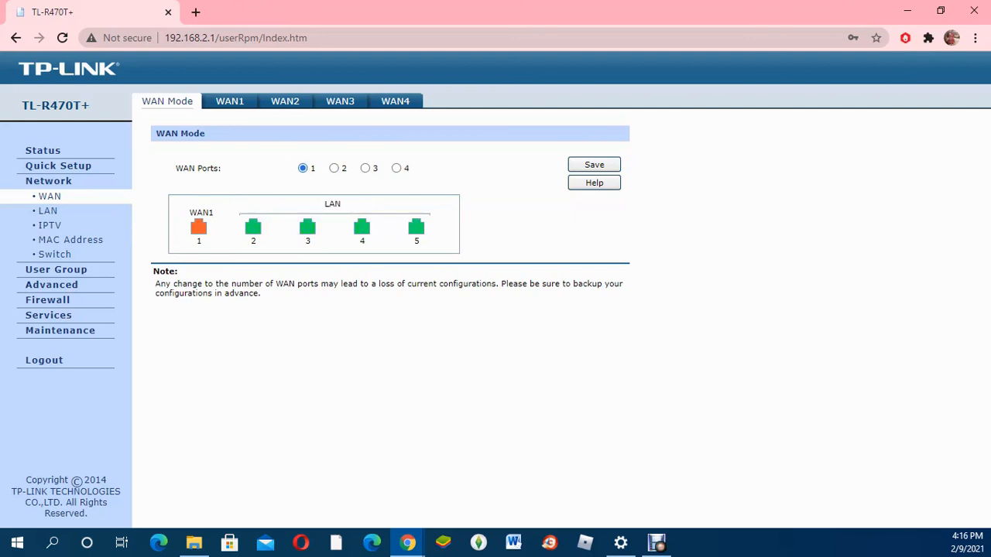
{"action": "left_click", "coordinate": [334, 168]}
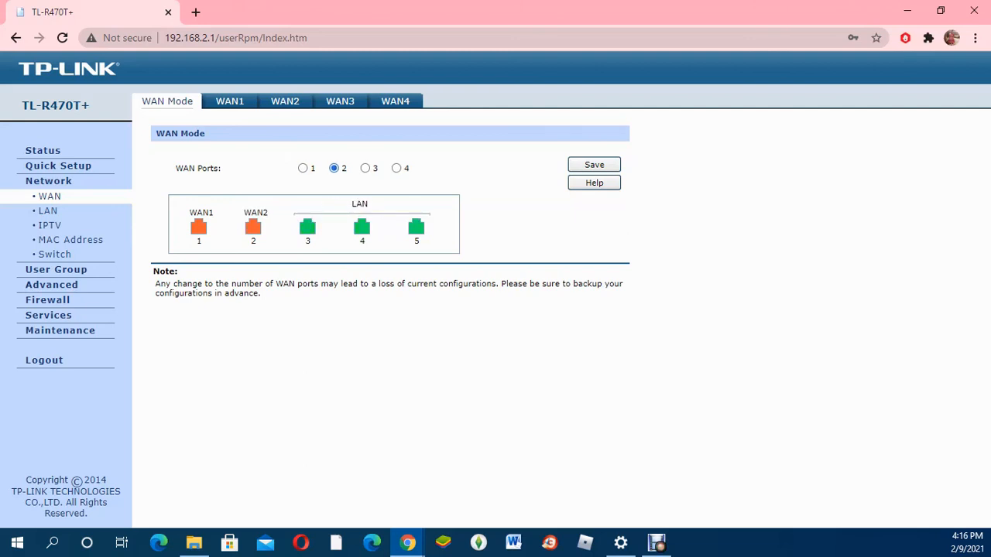
{"action": "left_click", "coordinate": [365, 168]}
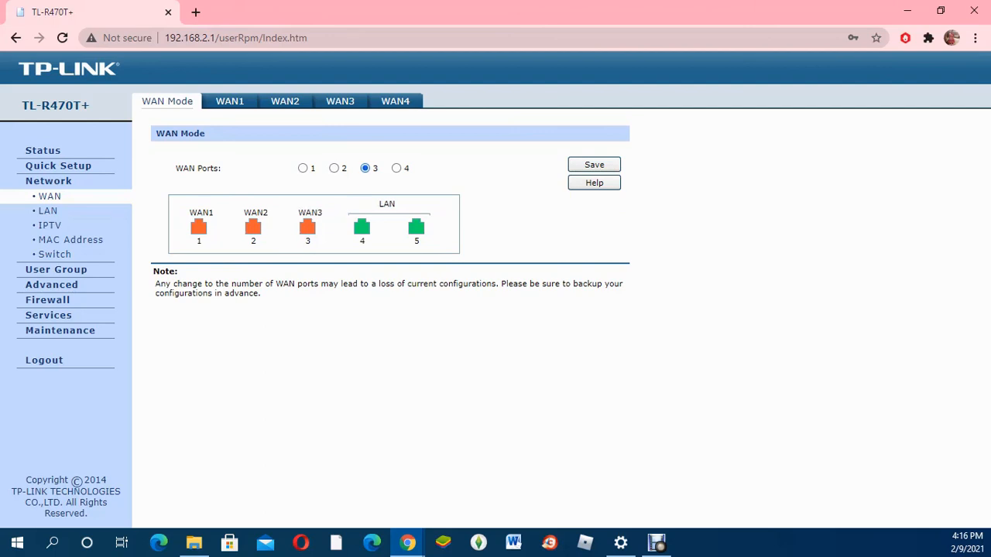
{"action": "left_click", "coordinate": [396, 168]}
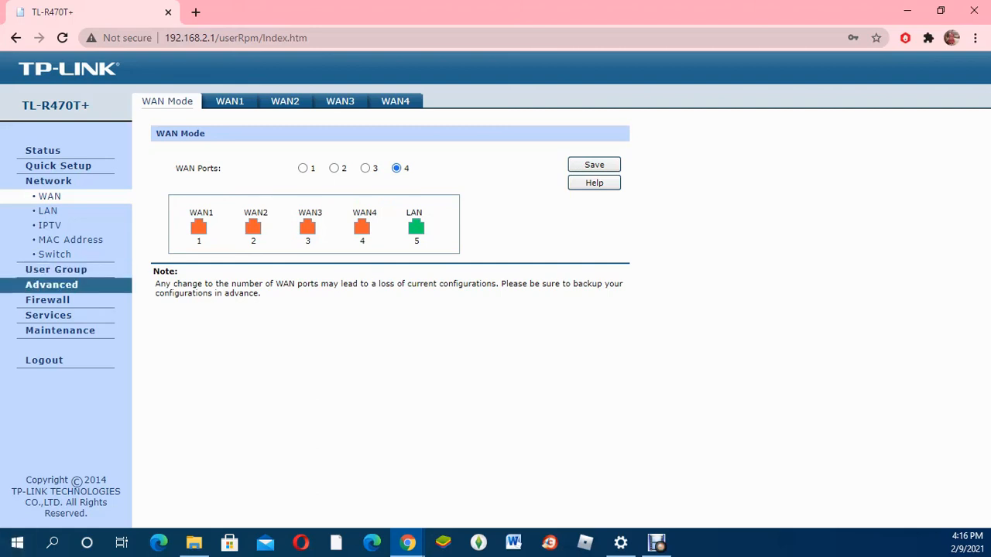
{"action": "left_click", "coordinate": [51, 210]}
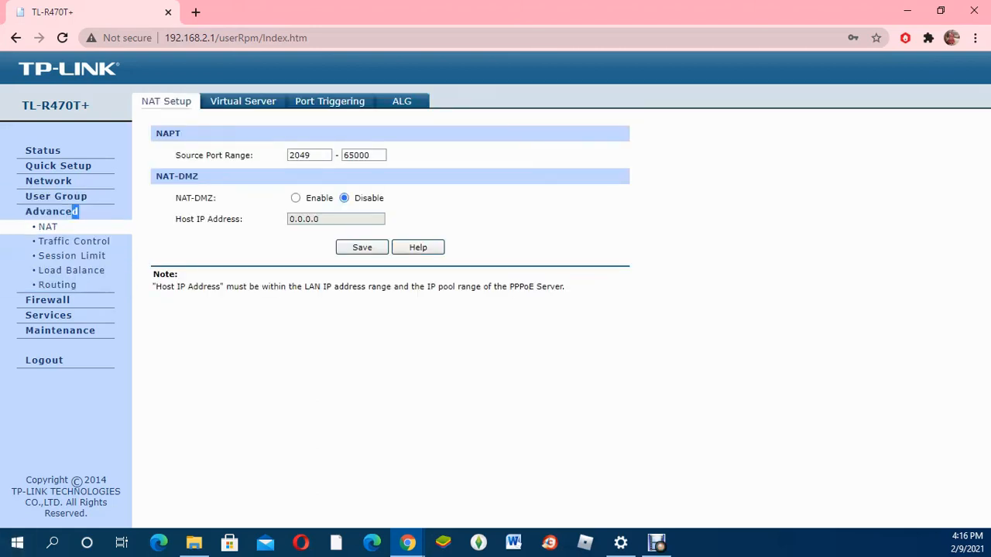
{"action": "left_click", "coordinate": [72, 270]}
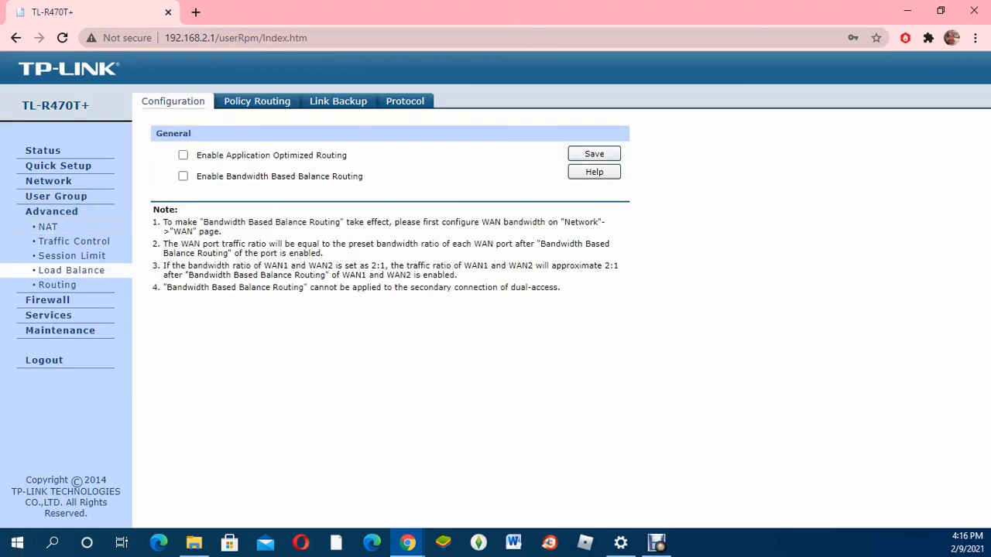